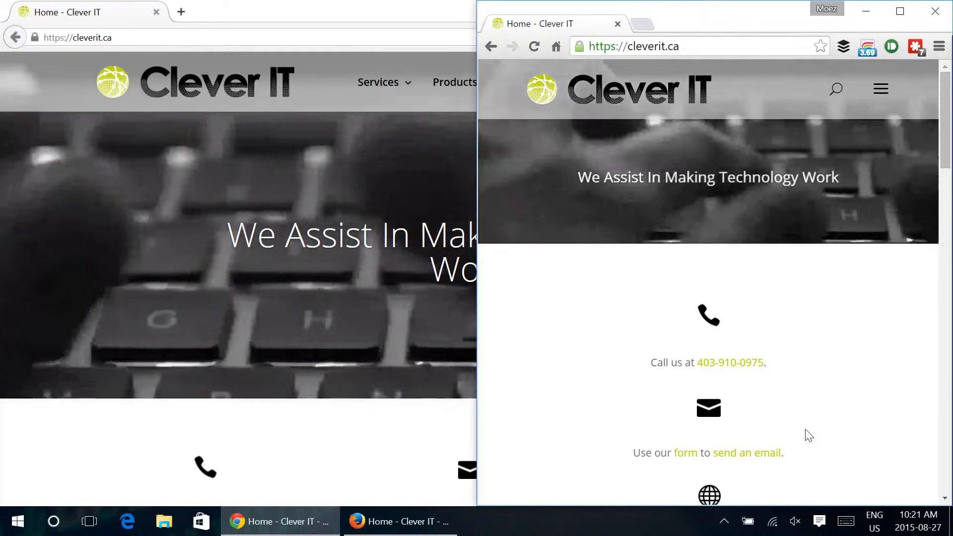
# Open Windows Settings from the Start menu and go to Devices, Mouse & touchpad
pyautogui.scroll(-3)
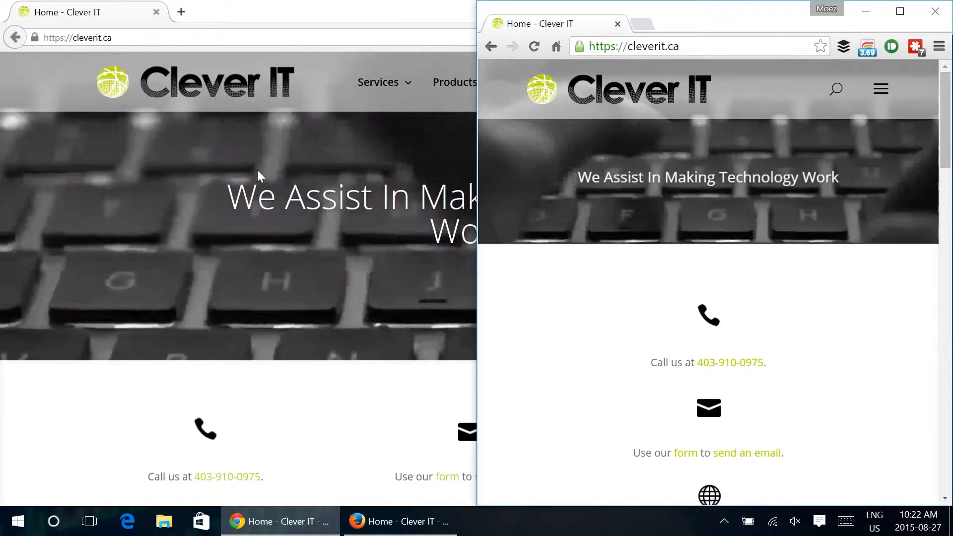
pyautogui.scroll(-3)
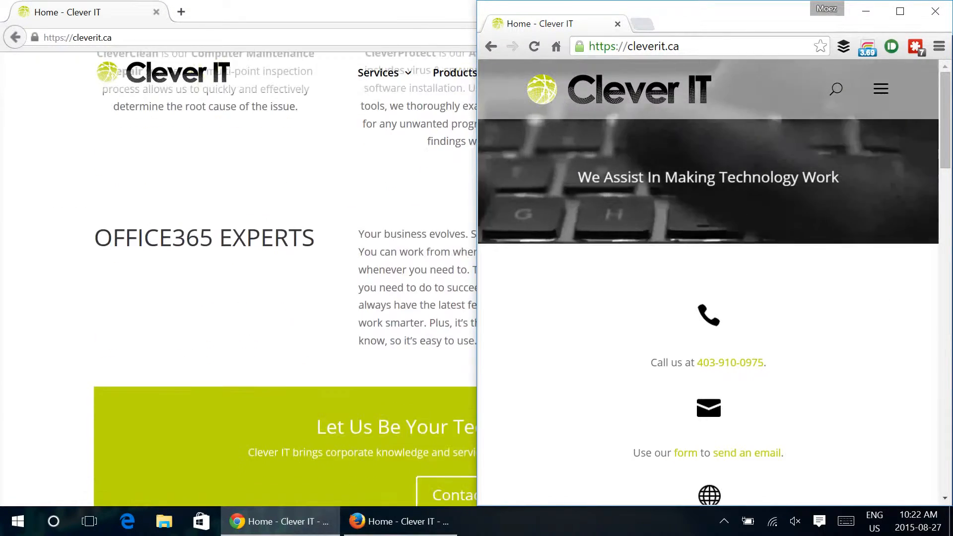
pyautogui.scroll(-3)
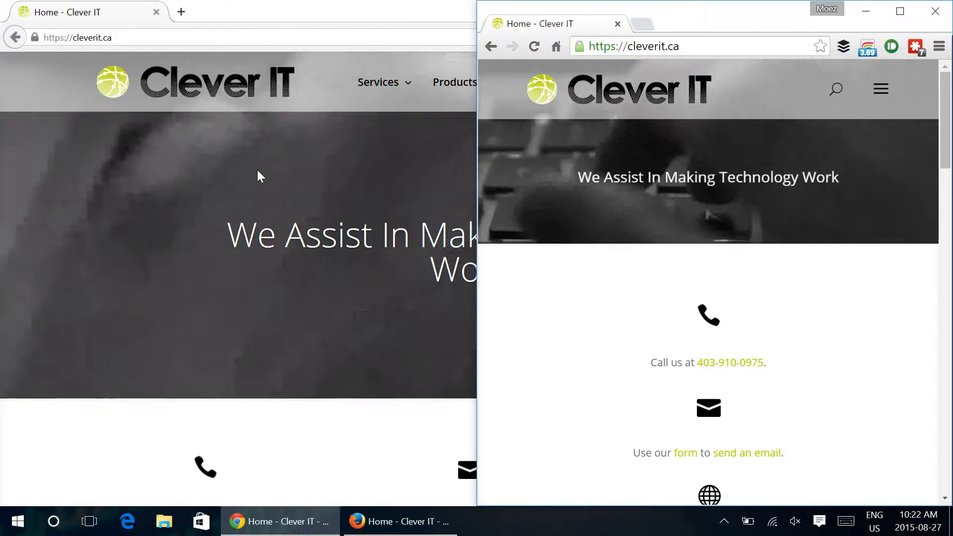
pyautogui.click(17, 520)
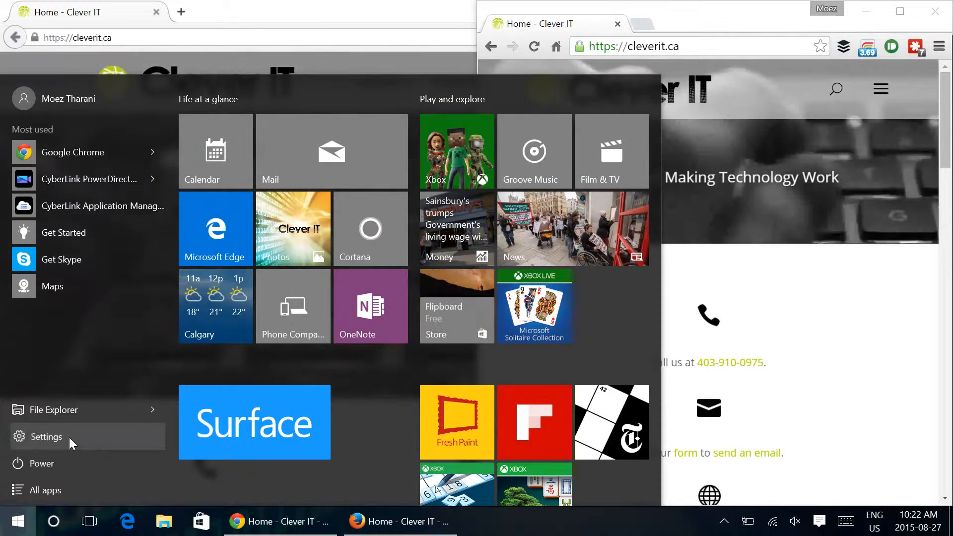
pyautogui.click(46, 436)
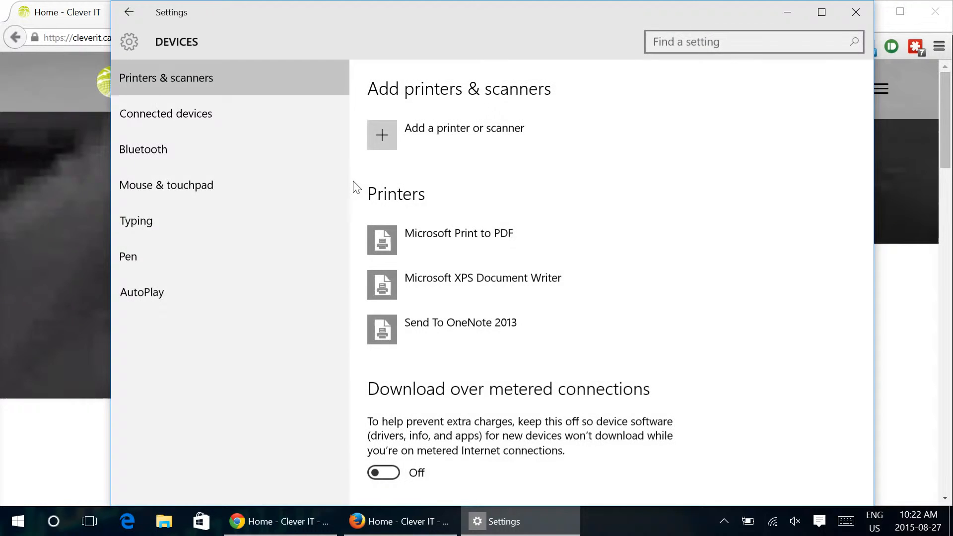
pyautogui.moveTo(204, 114)
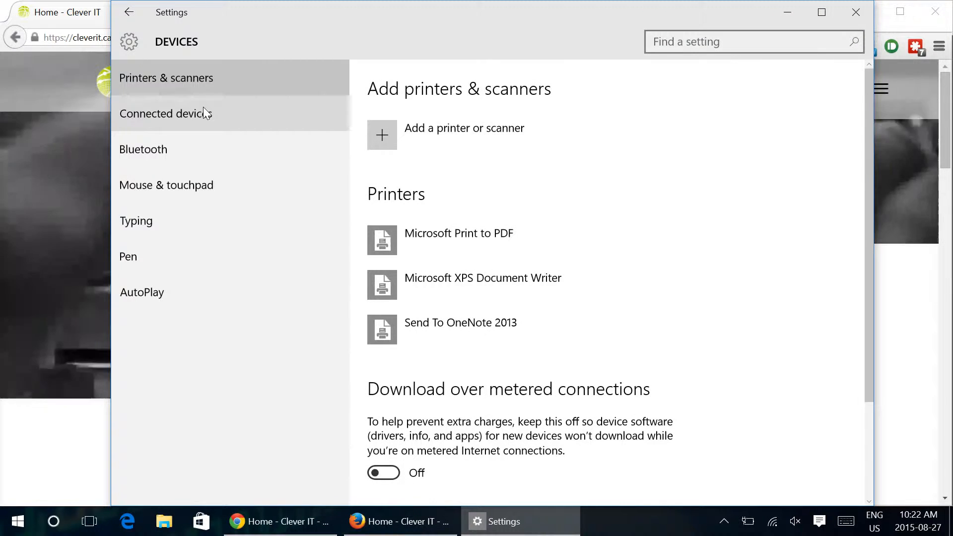
pyautogui.moveTo(176, 189)
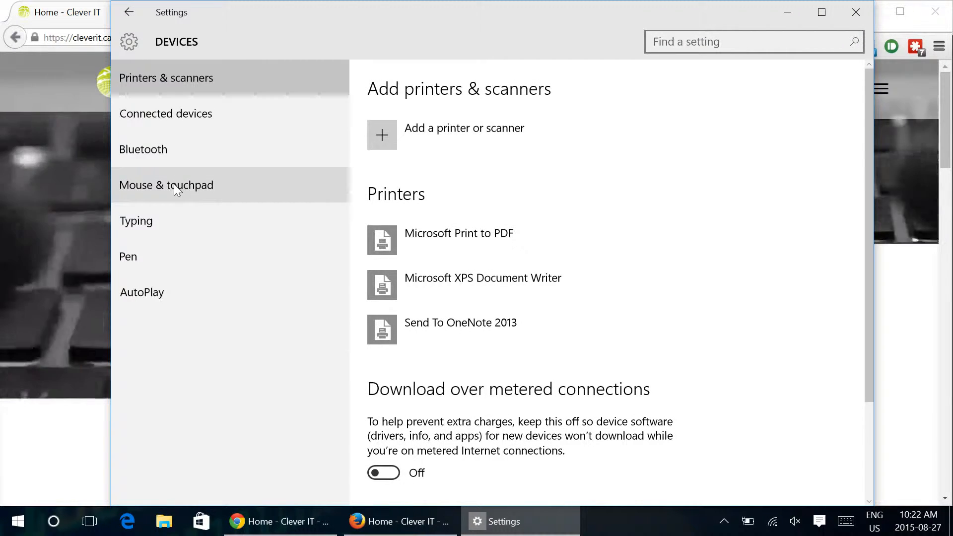
pyautogui.click(165, 184)
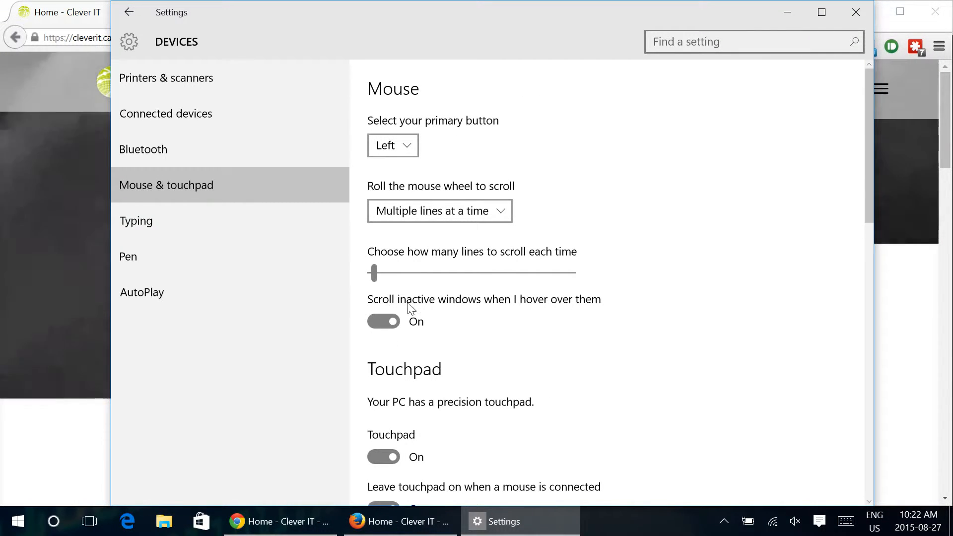
pyautogui.moveTo(601, 308)
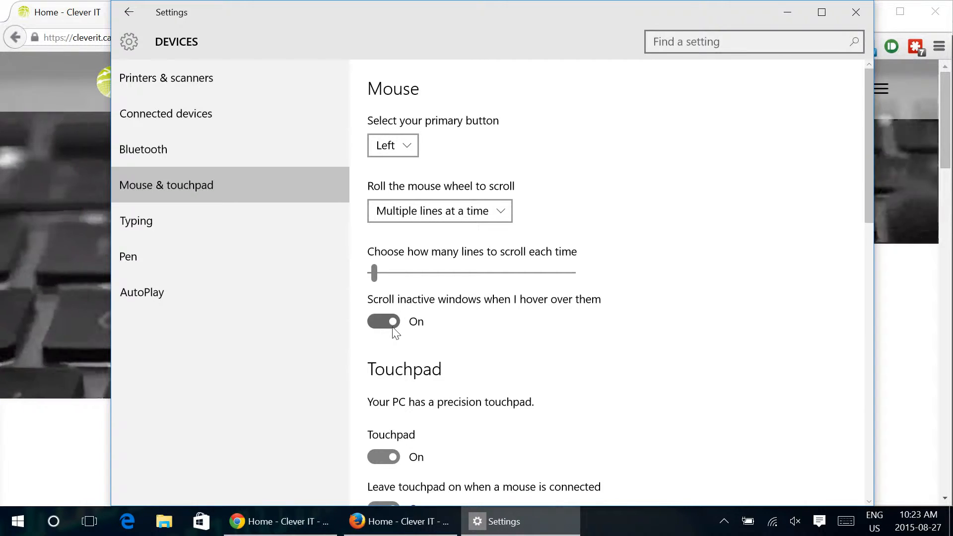
# Toggle 'Scroll inactive windows when I hover over them' Off, then back On
pyautogui.click(384, 321)
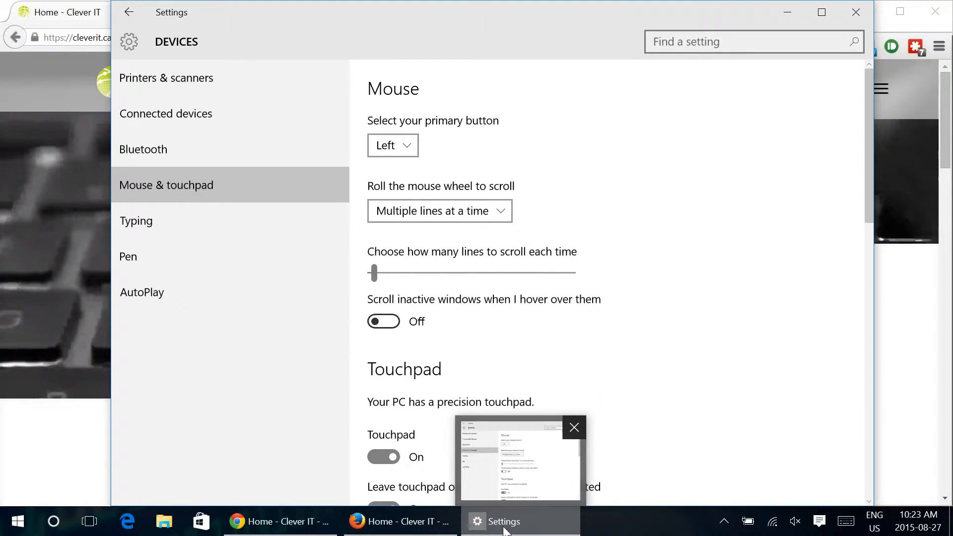
pyautogui.click(400, 520)
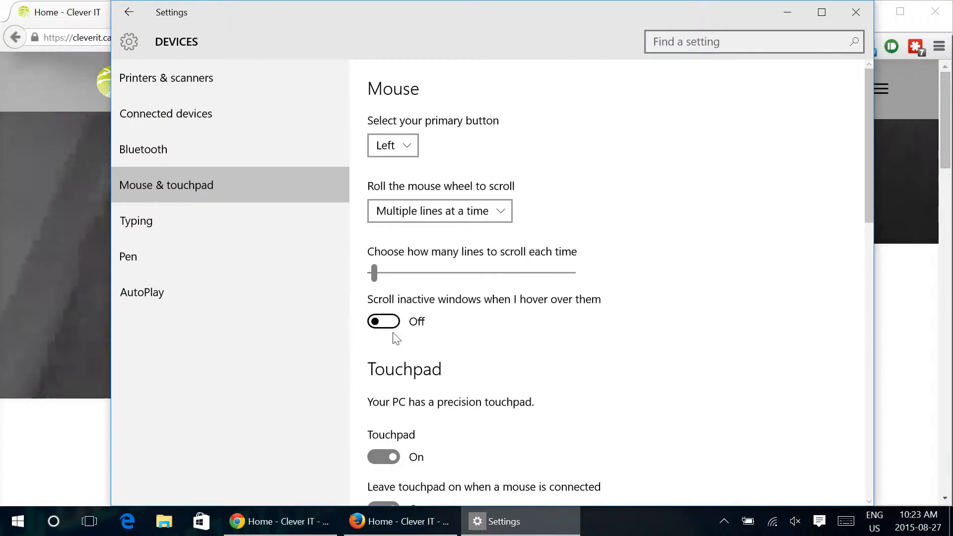
pyautogui.click(383, 321)
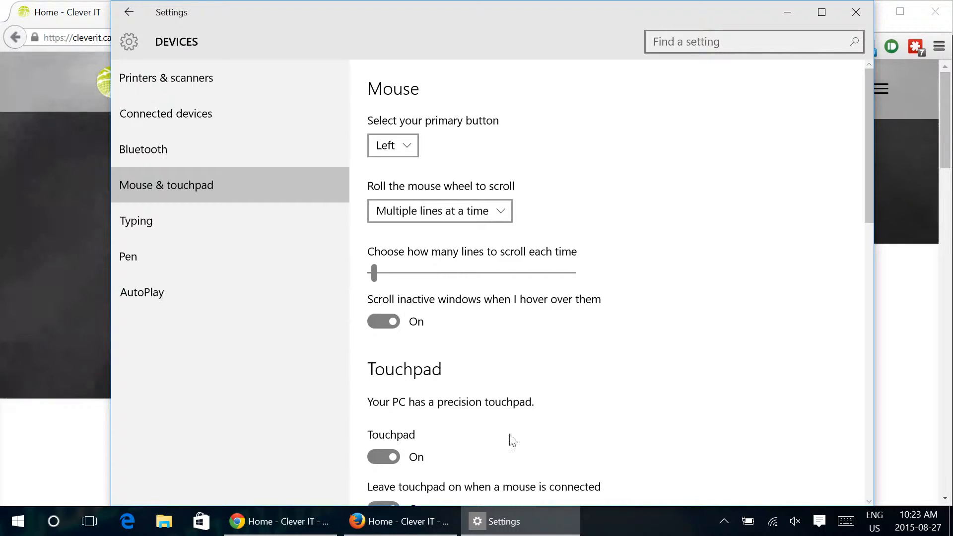